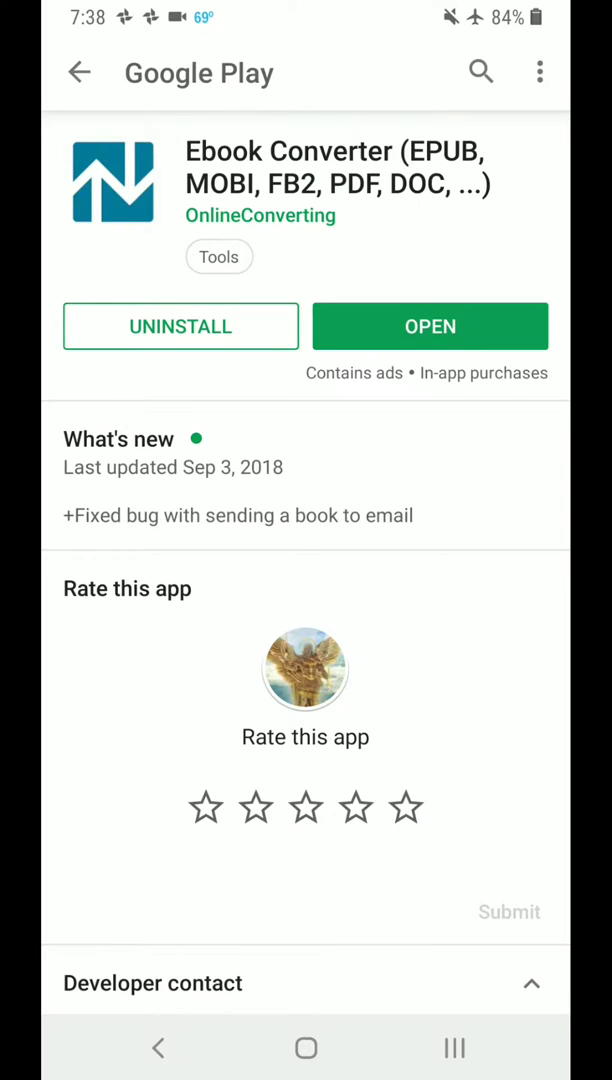
Add The_Distinguishing_Marks_of_a_Work_of_th.pdf to the file list and show MOBI conversion settings
{"action": "left_click", "coordinate": [430, 326]}
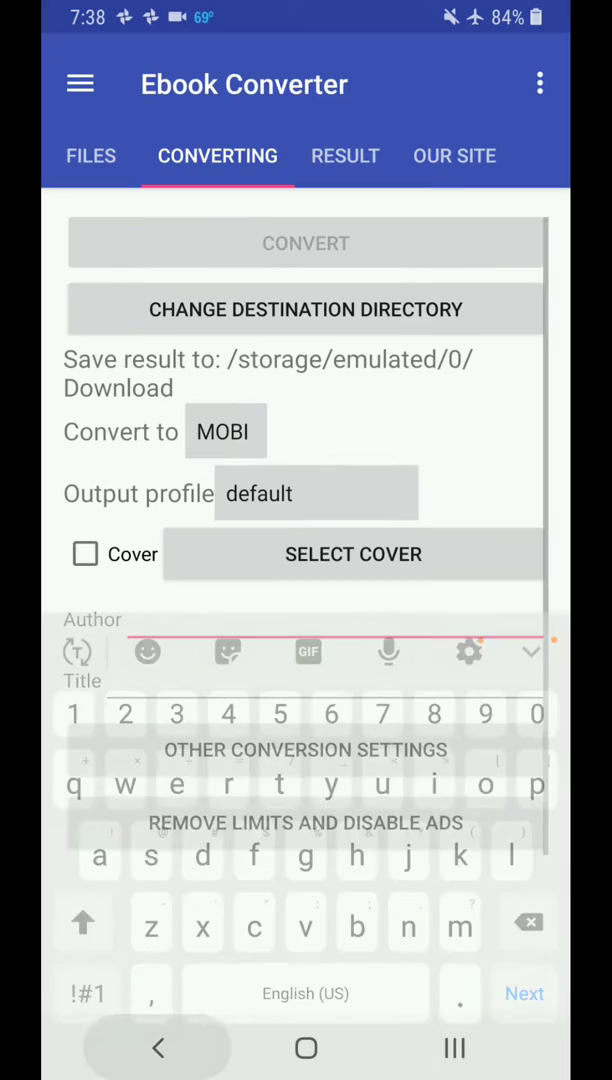
{"action": "left_click", "coordinate": [90, 156]}
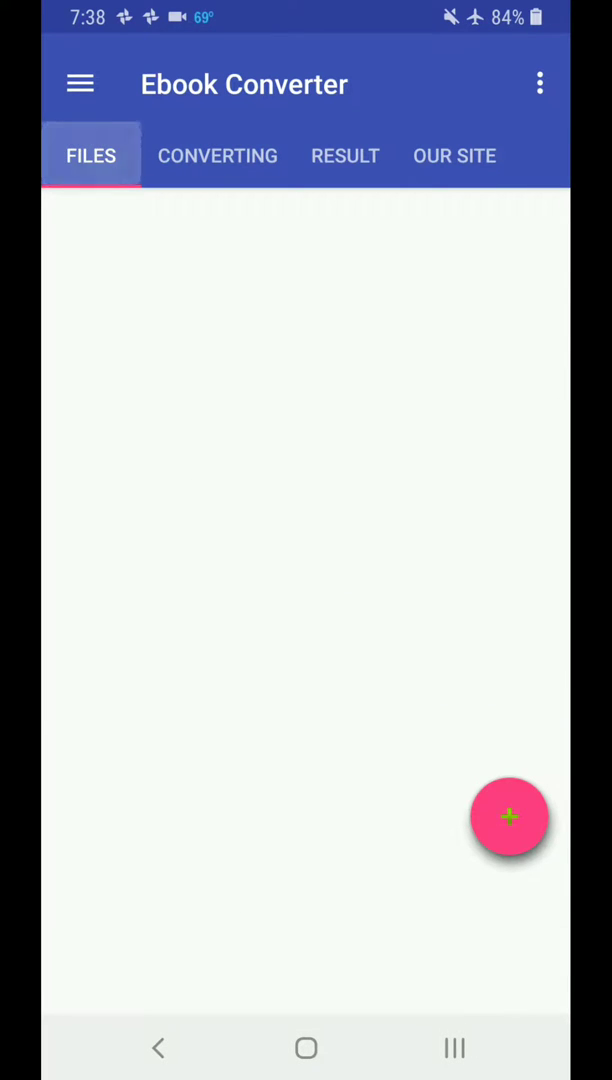
{"action": "left_click", "coordinate": [509, 817]}
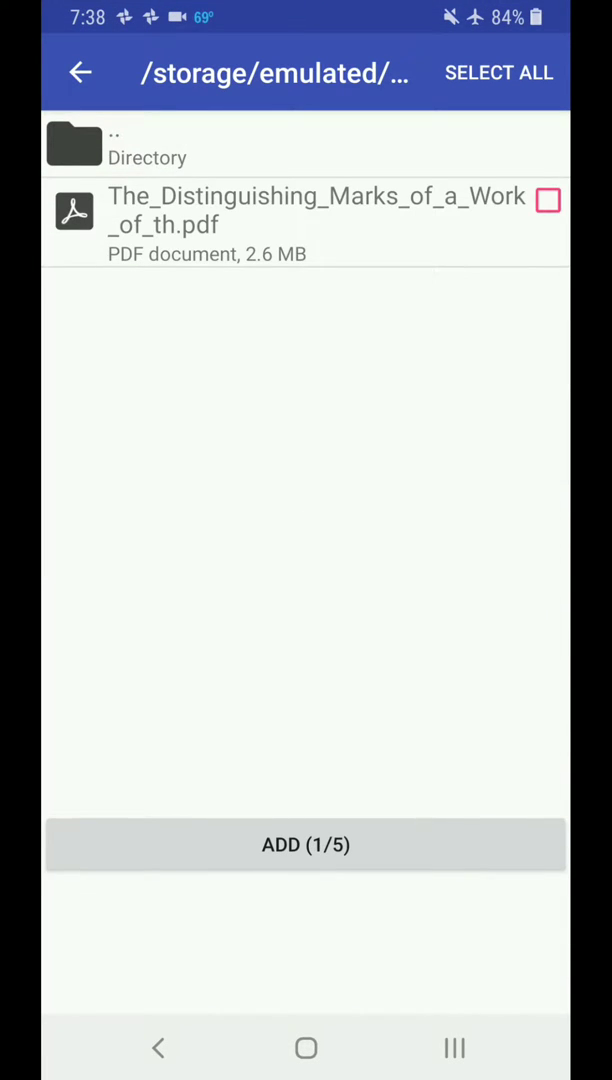
{"action": "left_click", "coordinate": [547, 200]}
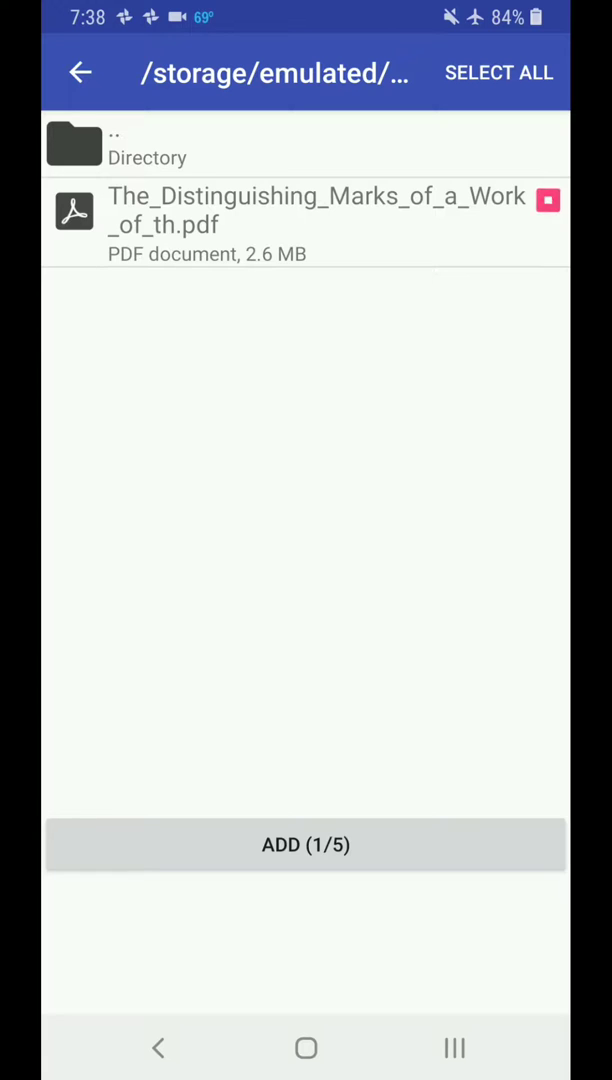
{"action": "left_click", "coordinate": [306, 844]}
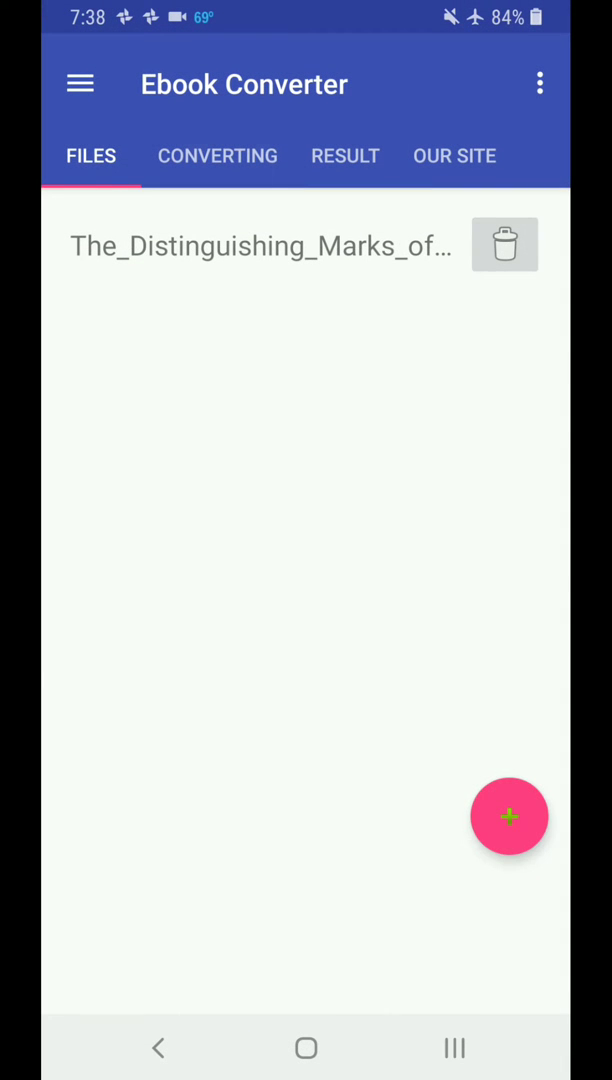
{"action": "left_click", "coordinate": [217, 156]}
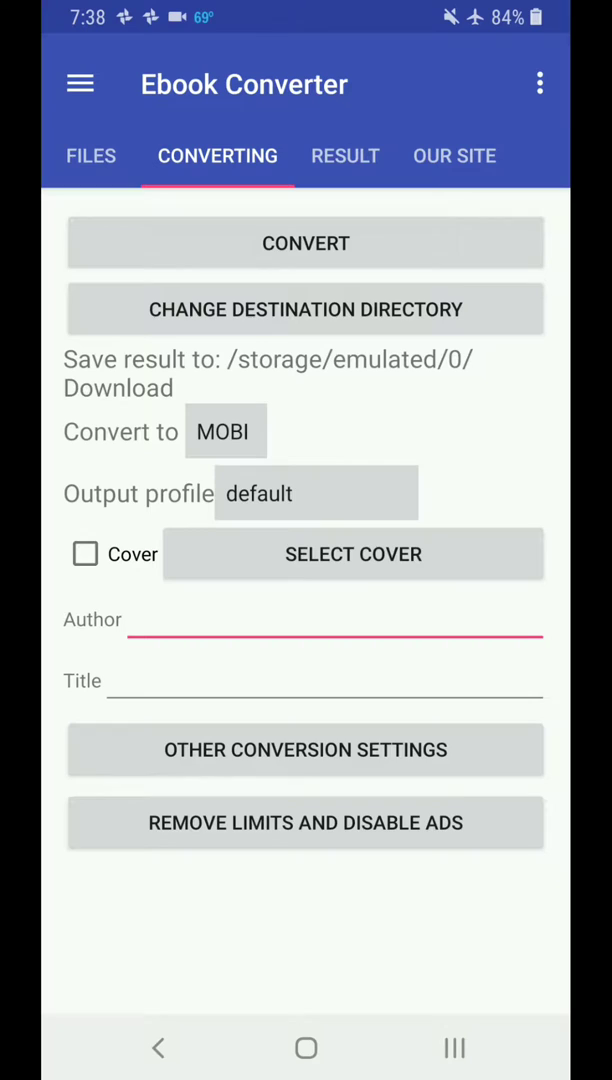
Enable the cover option and enter Jonathan Edwards as the author
{"action": "left_click", "coordinate": [85, 554]}
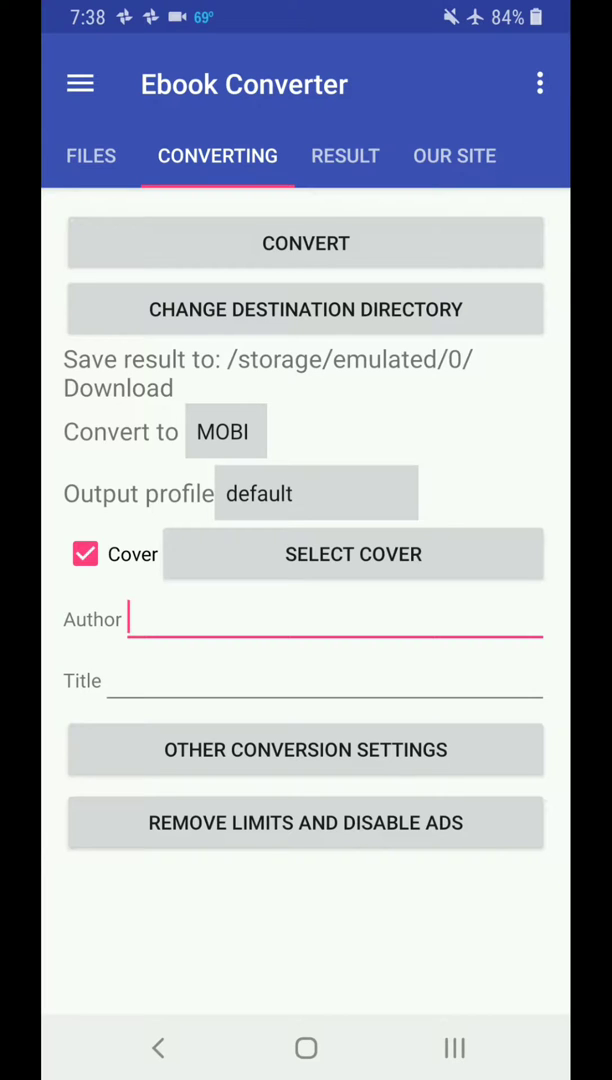
{"action": "left_click", "coordinate": [353, 554]}
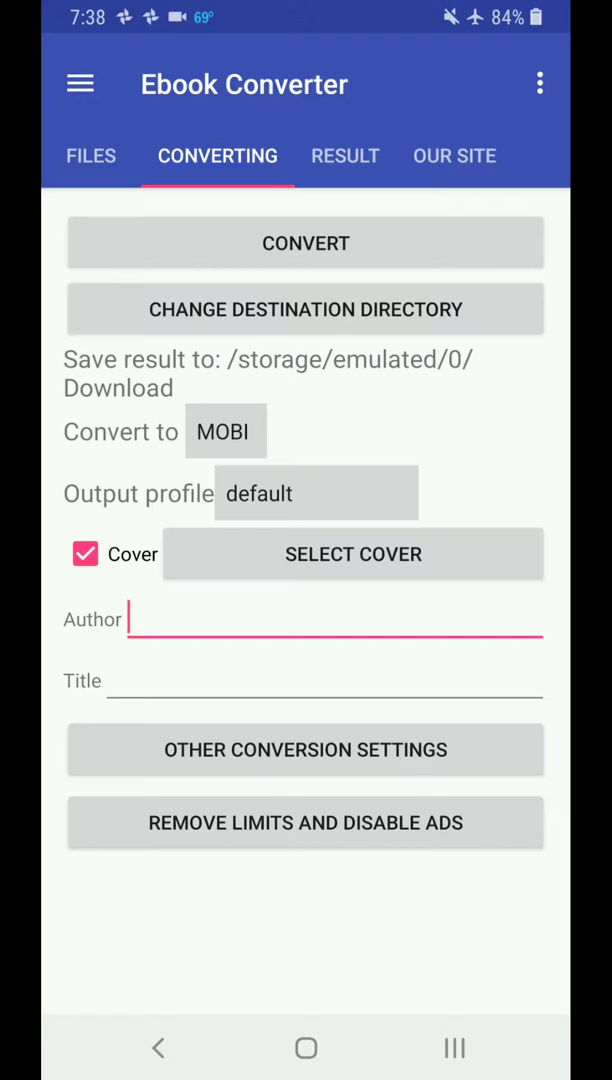
{"action": "left_click", "coordinate": [335, 618]}
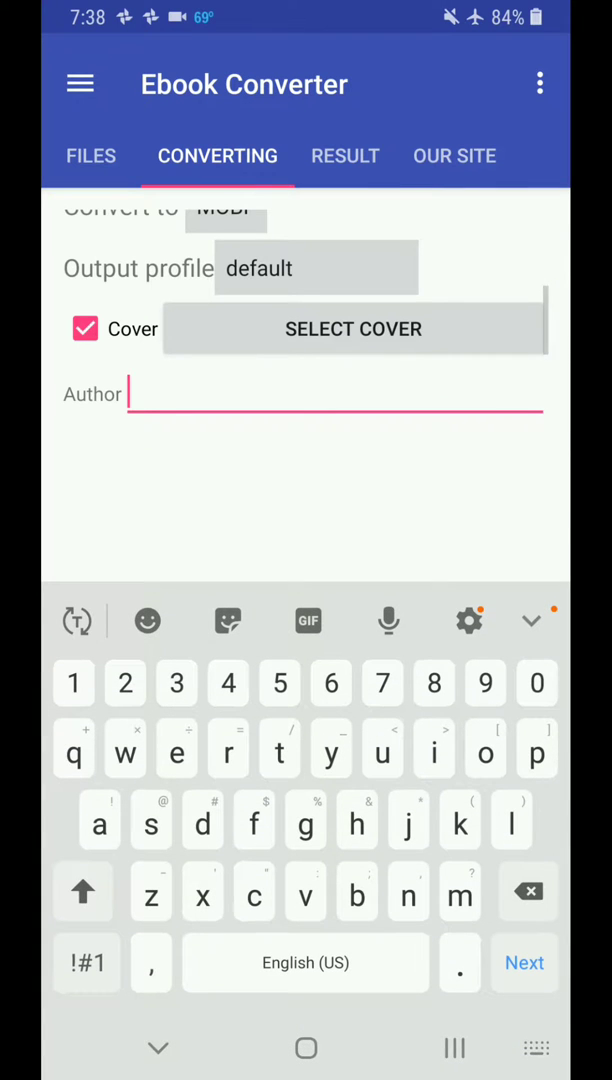
{"action": "type", "text": "Jonathan E"}
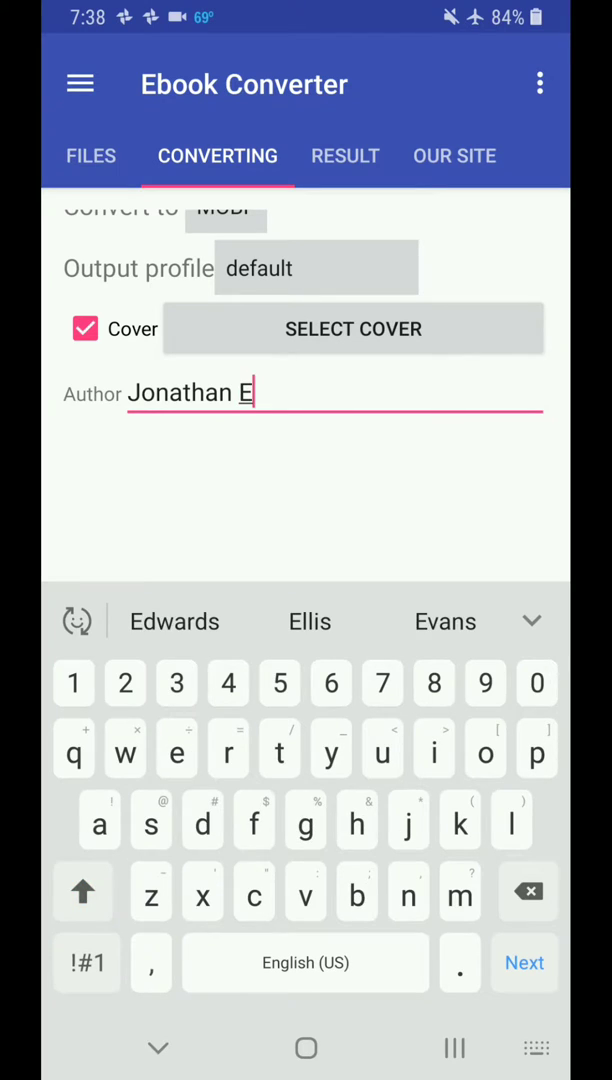
{"action": "left_click", "coordinate": [174, 621]}
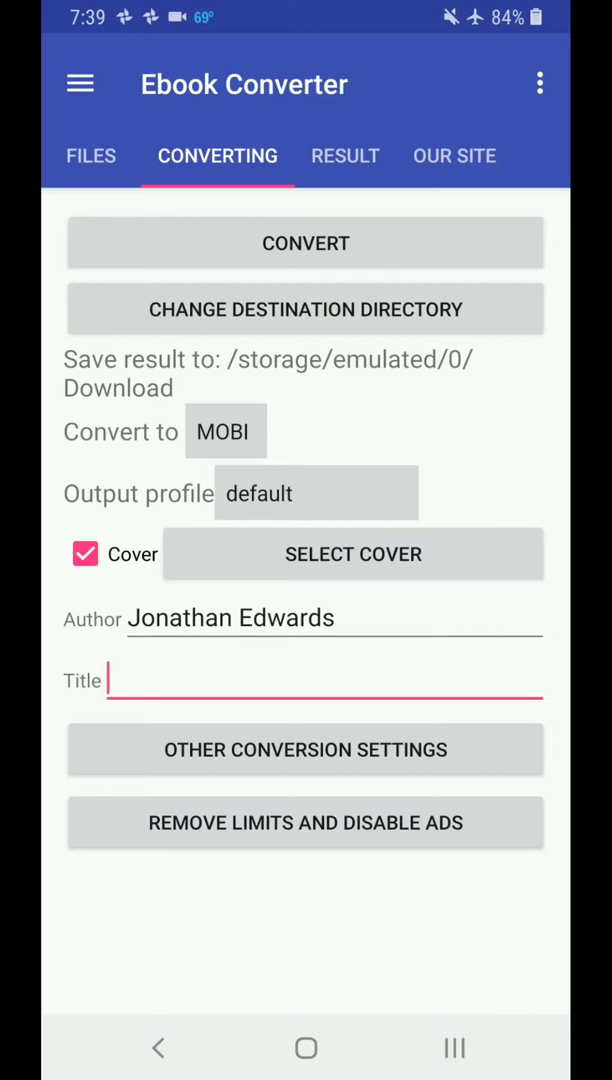
{"action": "scroll", "scroll_direction": "down", "scroll_amount": 3}
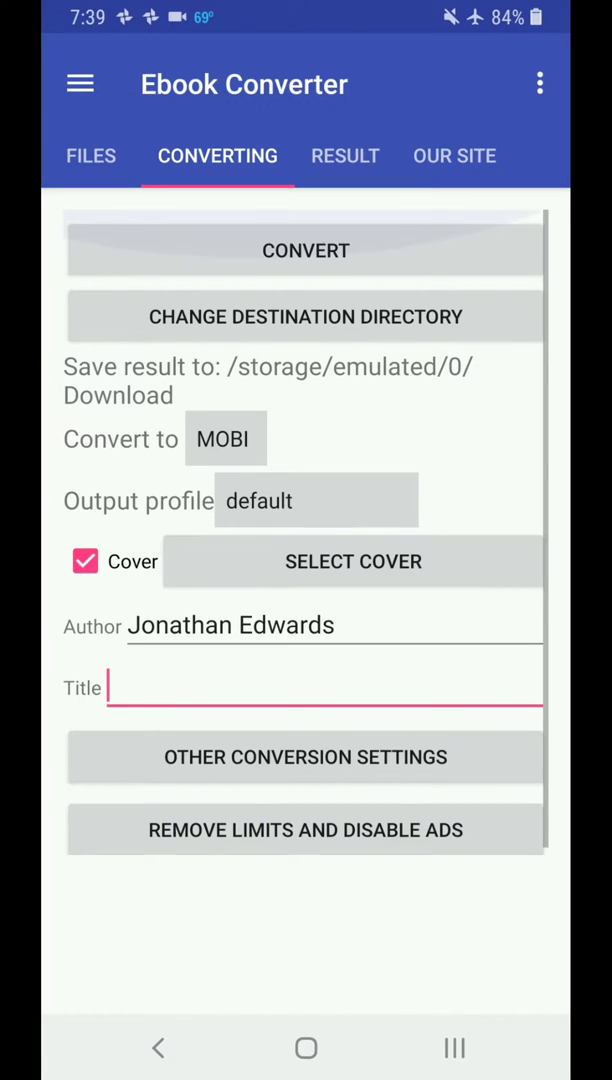
Convert the PDF to MOBI, retrying after the no-internet error once Wi‑Fi is on
{"action": "left_click", "coordinate": [306, 250]}
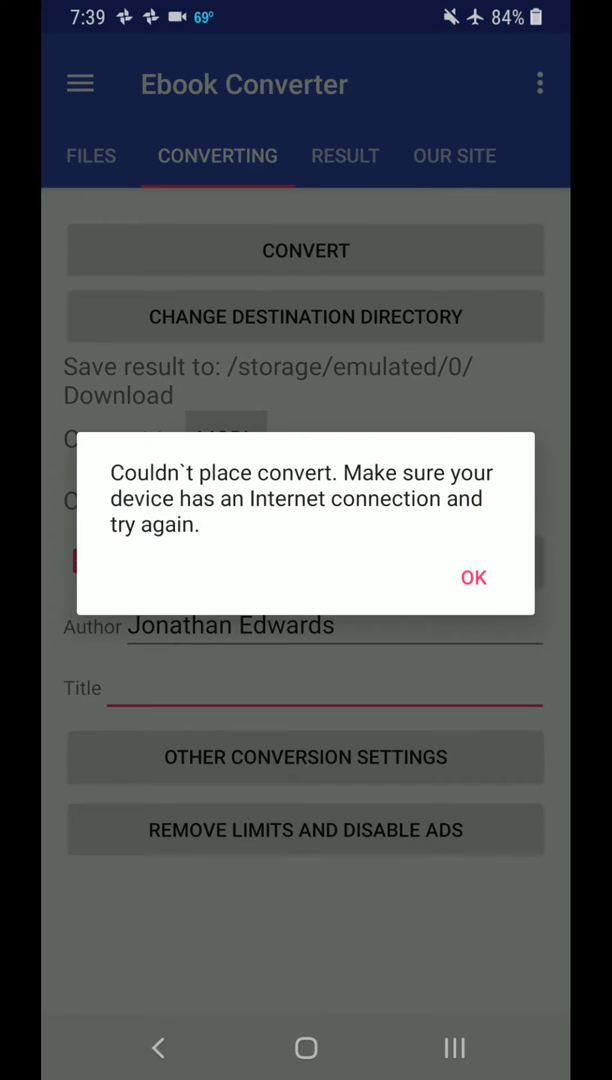
{"action": "left_click", "coordinate": [472, 577]}
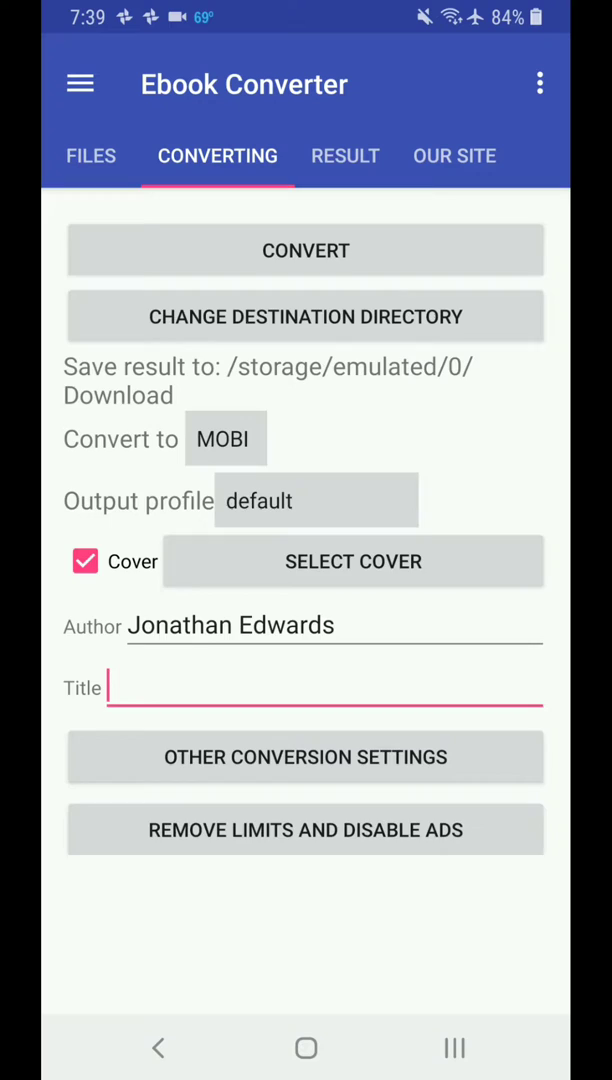
{"action": "left_click", "coordinate": [306, 250]}
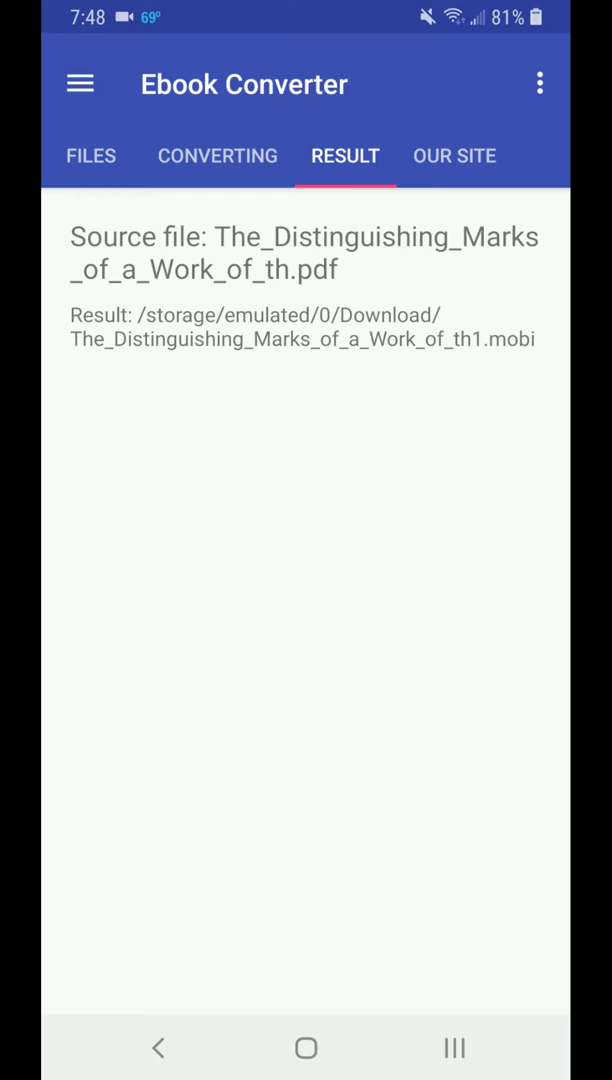
Copy the .mobi from Download into Android/data/com.amazon.kindle using My Files
{"action": "left_click", "coordinate": [306, 1049]}
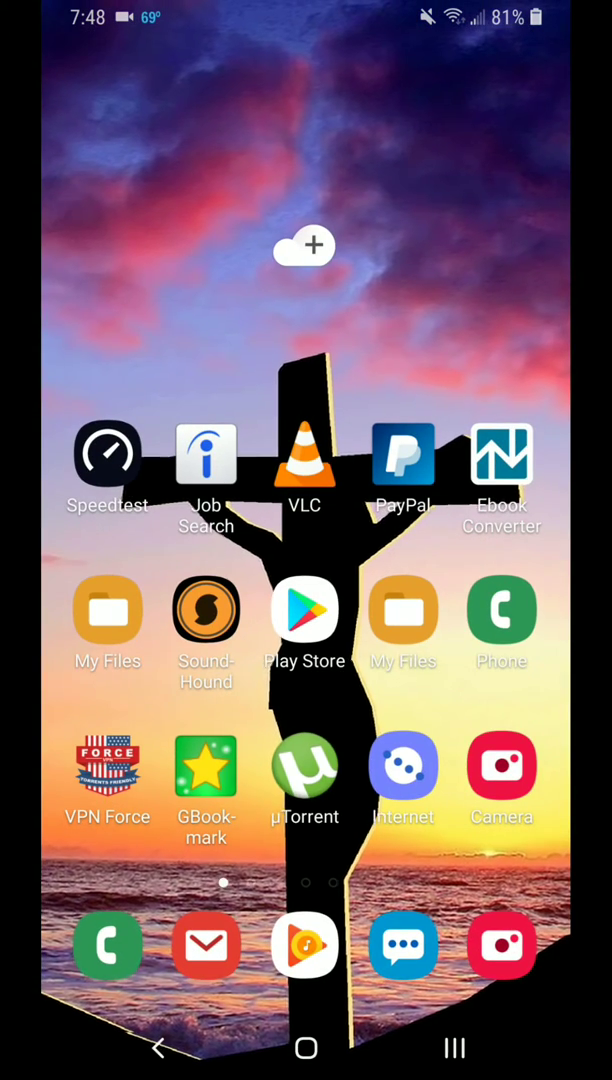
{"action": "left_click", "coordinate": [107, 608]}
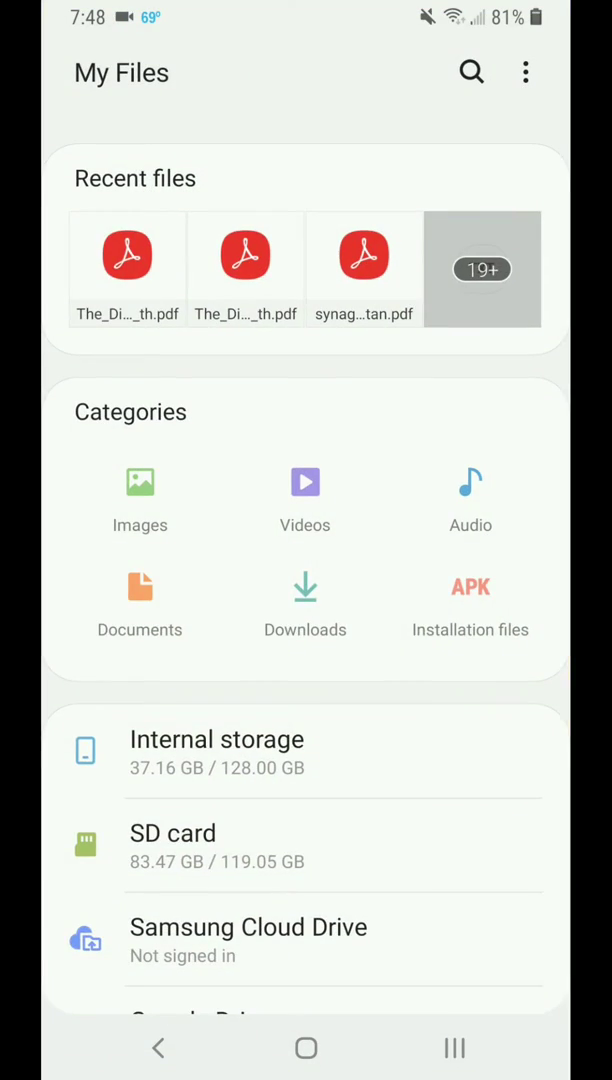
{"action": "left_click", "coordinate": [217, 739]}
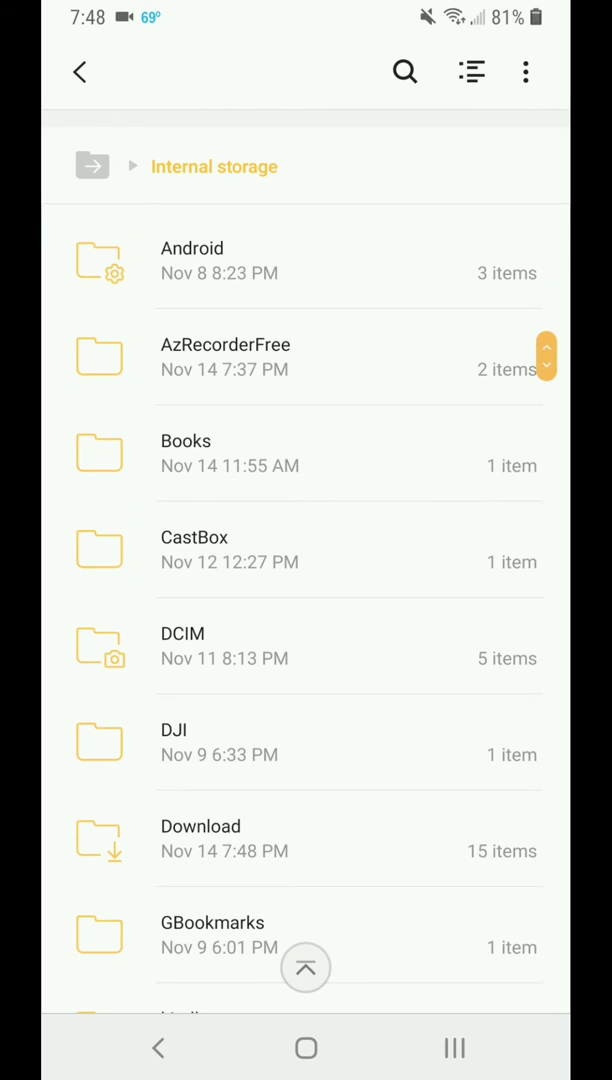
{"action": "left_click", "coordinate": [200, 826]}
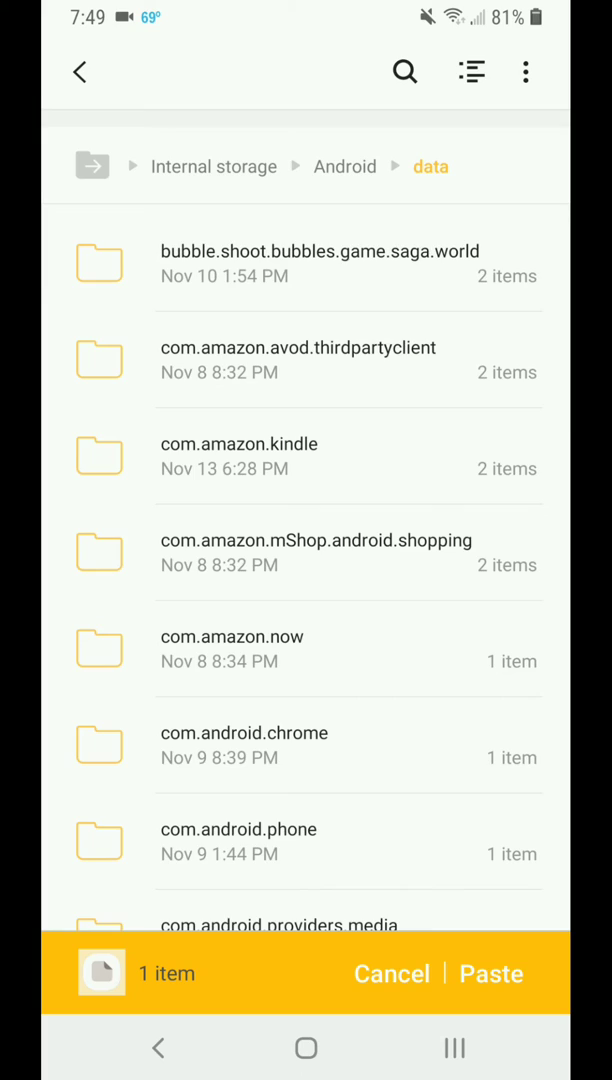
{"action": "left_click", "coordinate": [237, 456]}
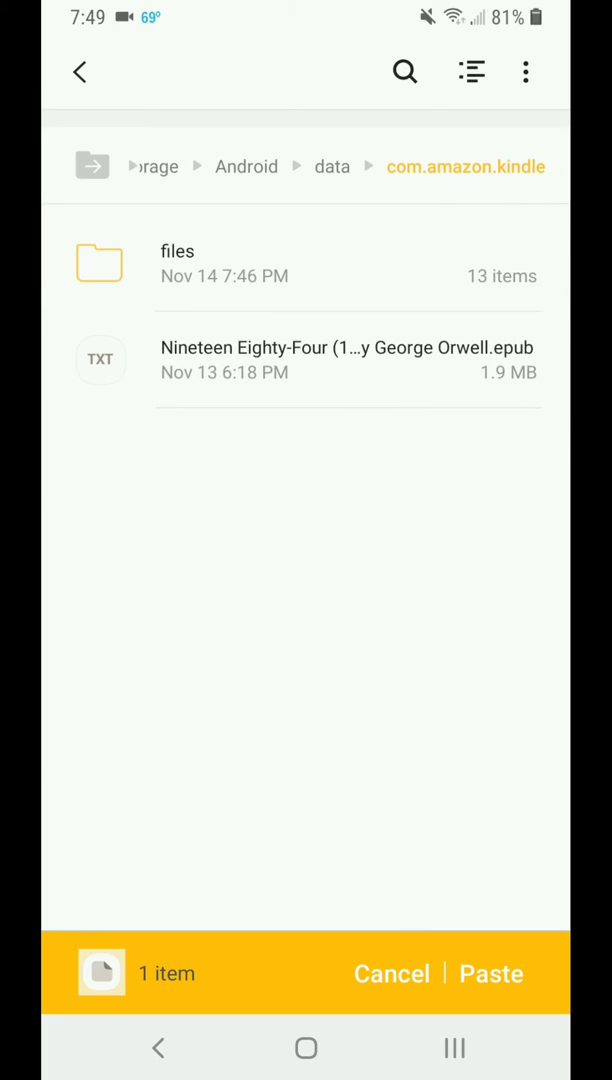
{"action": "left_click", "coordinate": [491, 973]}
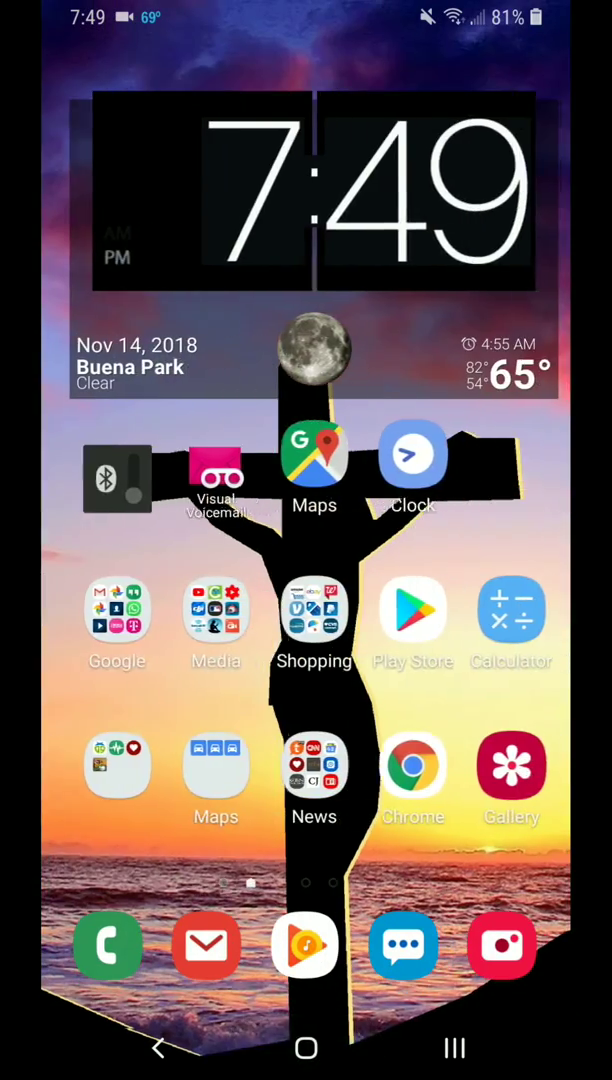
Launch Amazon Kindle and open the NEW Distinguishing Marks book from the library
{"action": "left_click", "coordinate": [215, 610]}
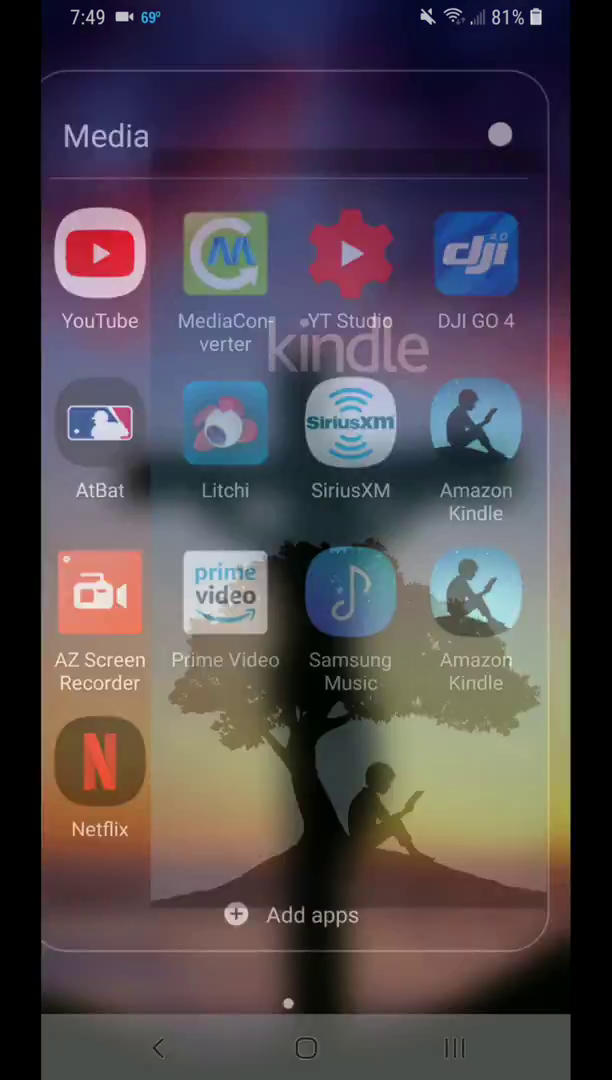
{"action": "left_click", "coordinate": [476, 421]}
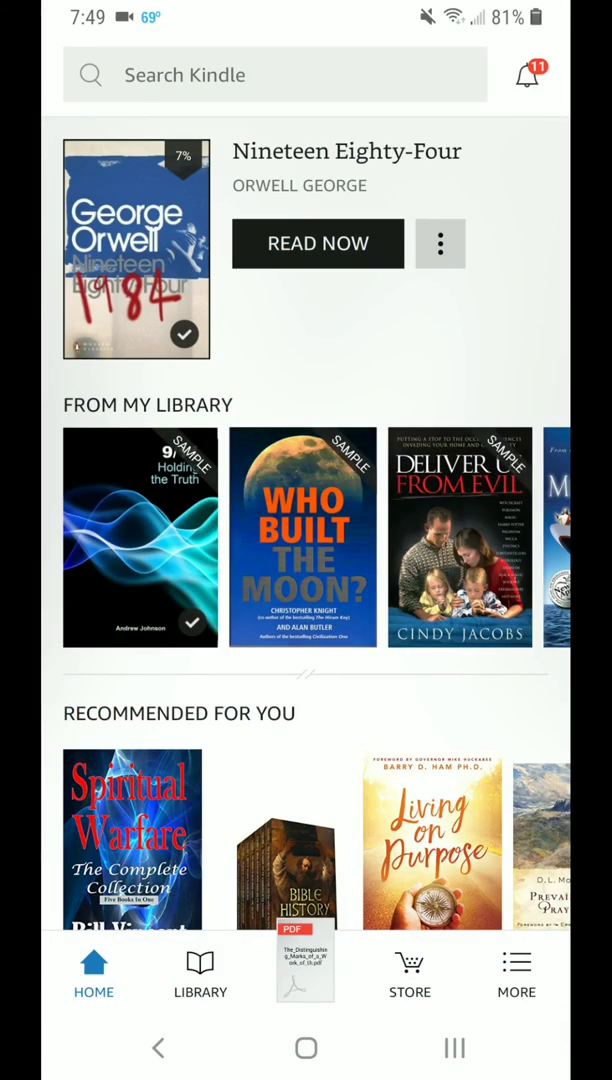
{"action": "left_click", "coordinate": [200, 975]}
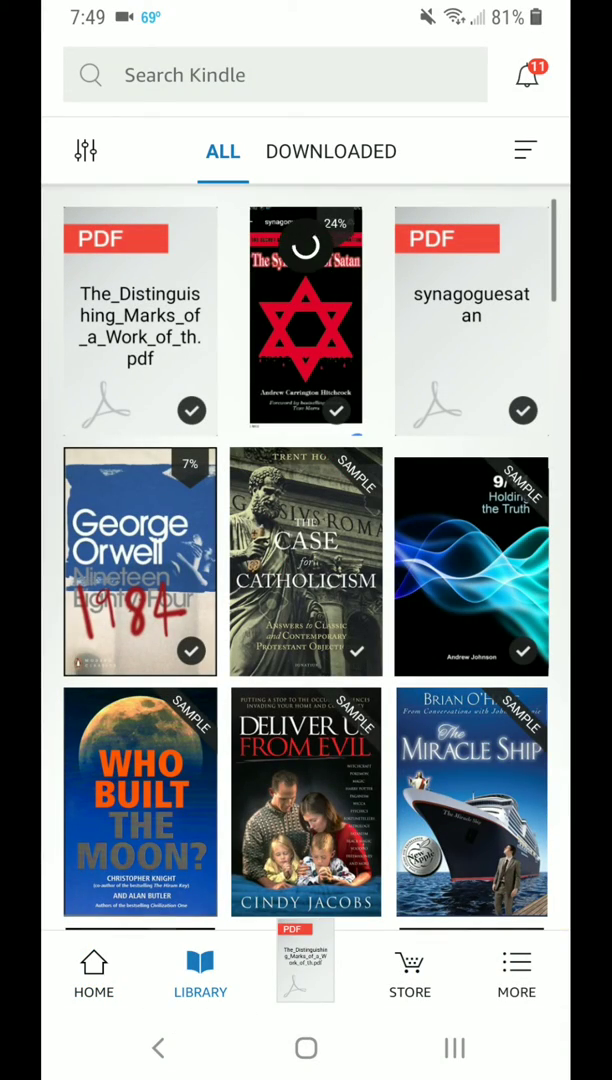
{"action": "scroll", "scroll_direction": "down", "scroll_amount": 3}
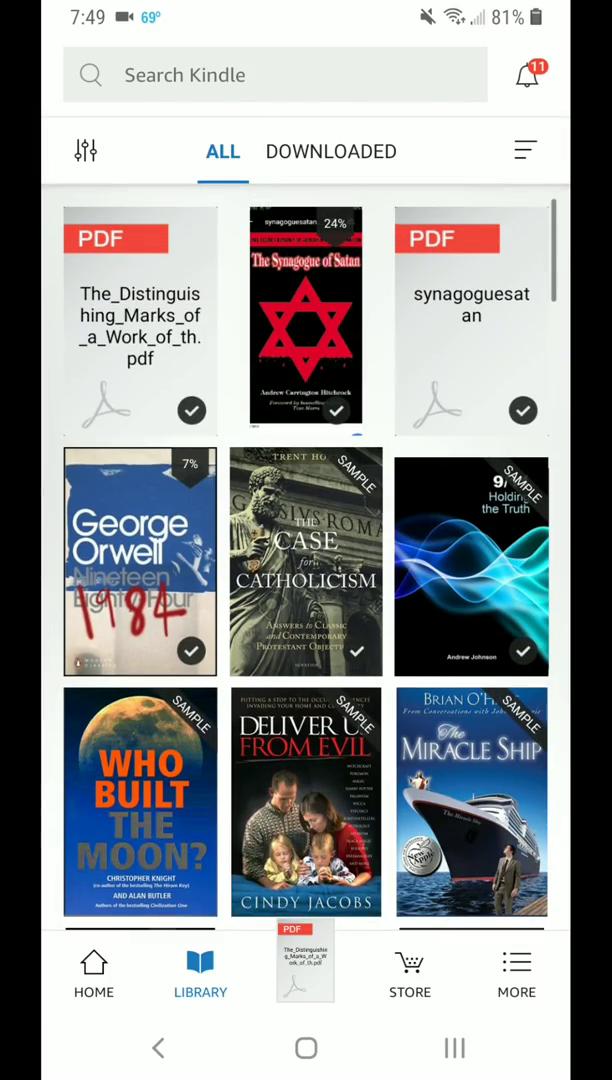
{"action": "scroll", "scroll_direction": "down", "scroll_amount": 3}
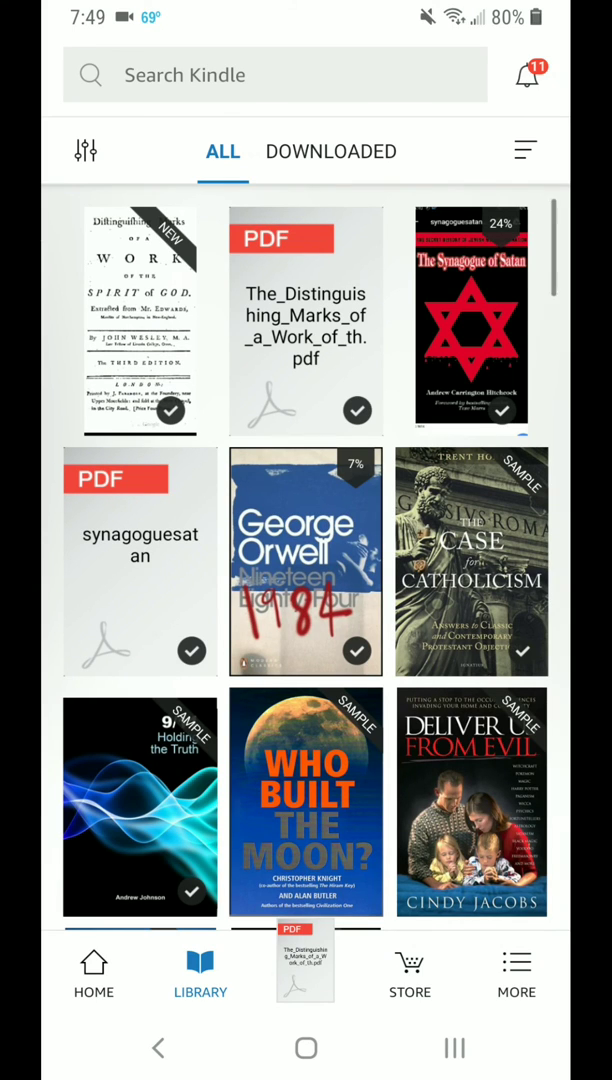
{"action": "left_click", "coordinate": [305, 960]}
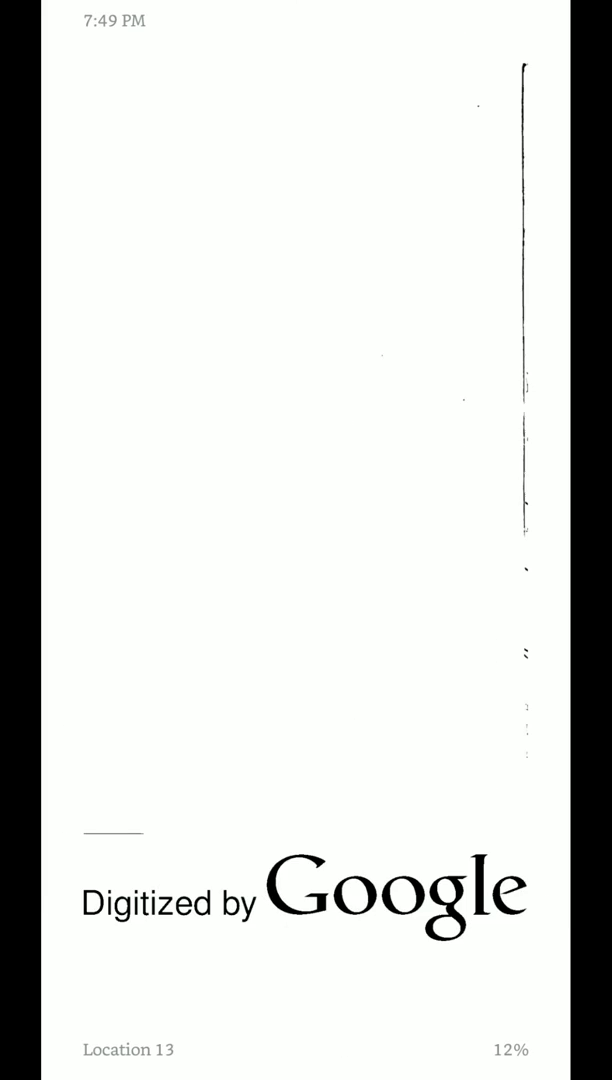